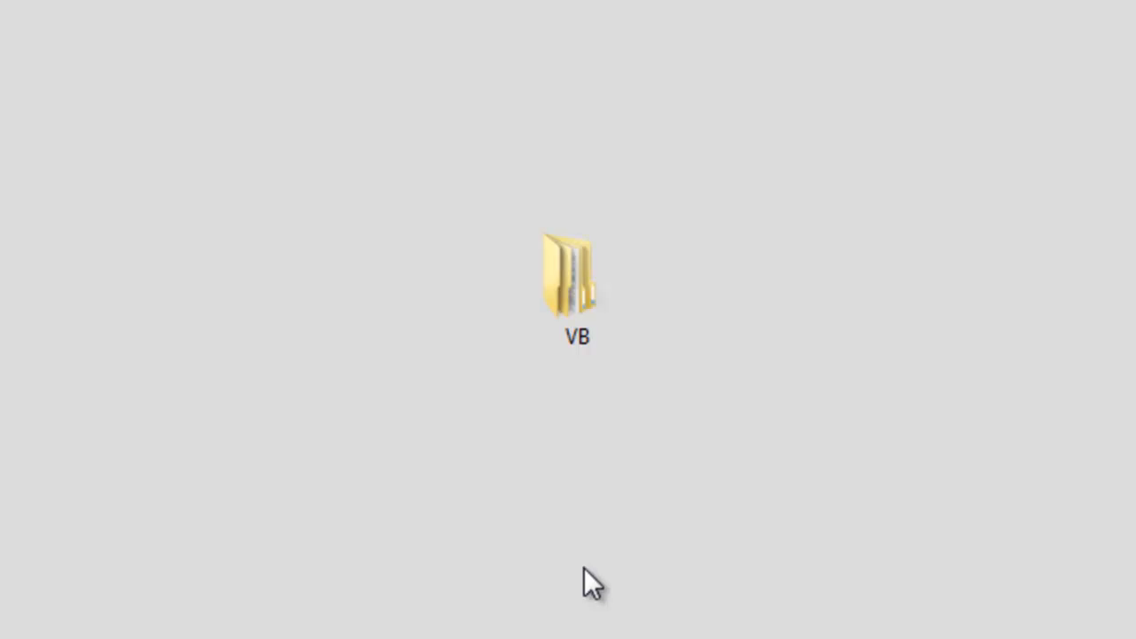
mouse_move(571, 511)
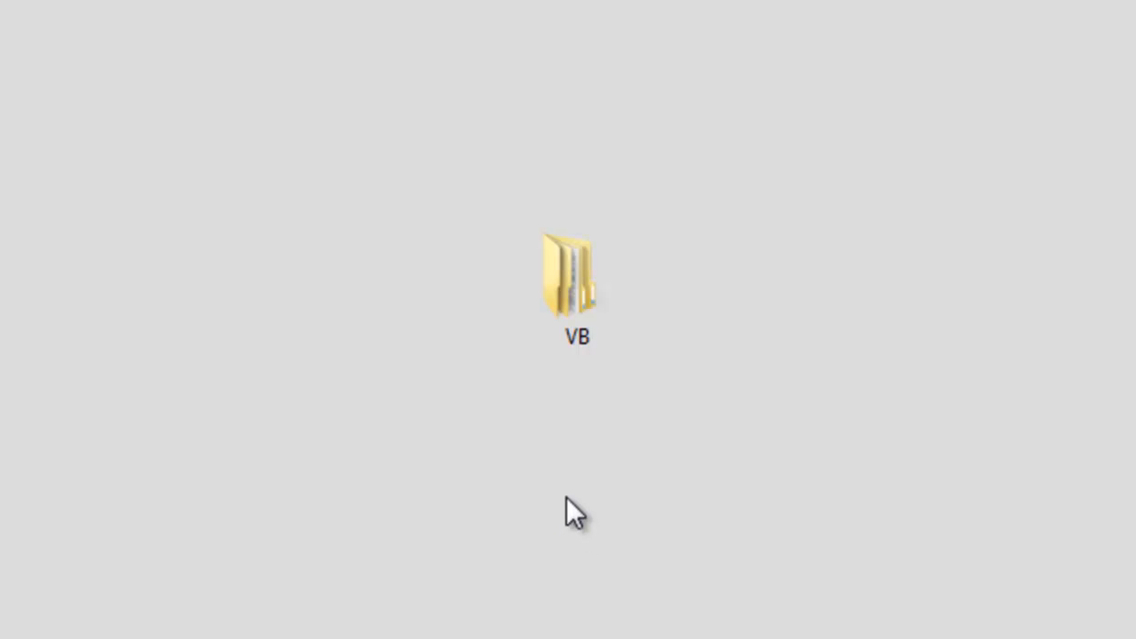
mouse_move(558, 505)
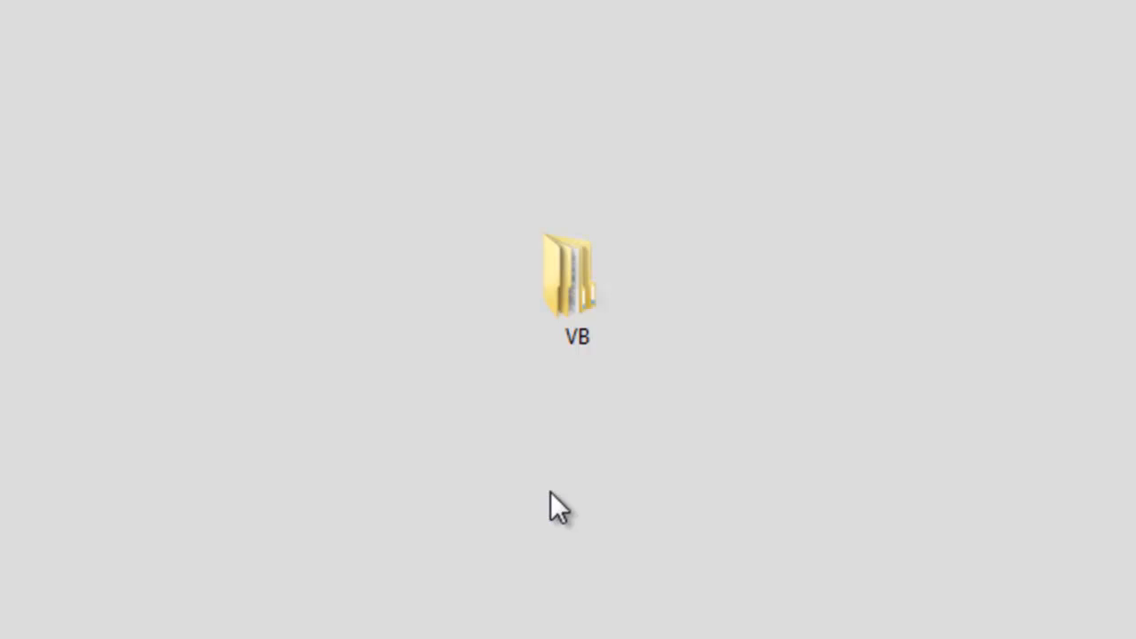
mouse_move(557, 405)
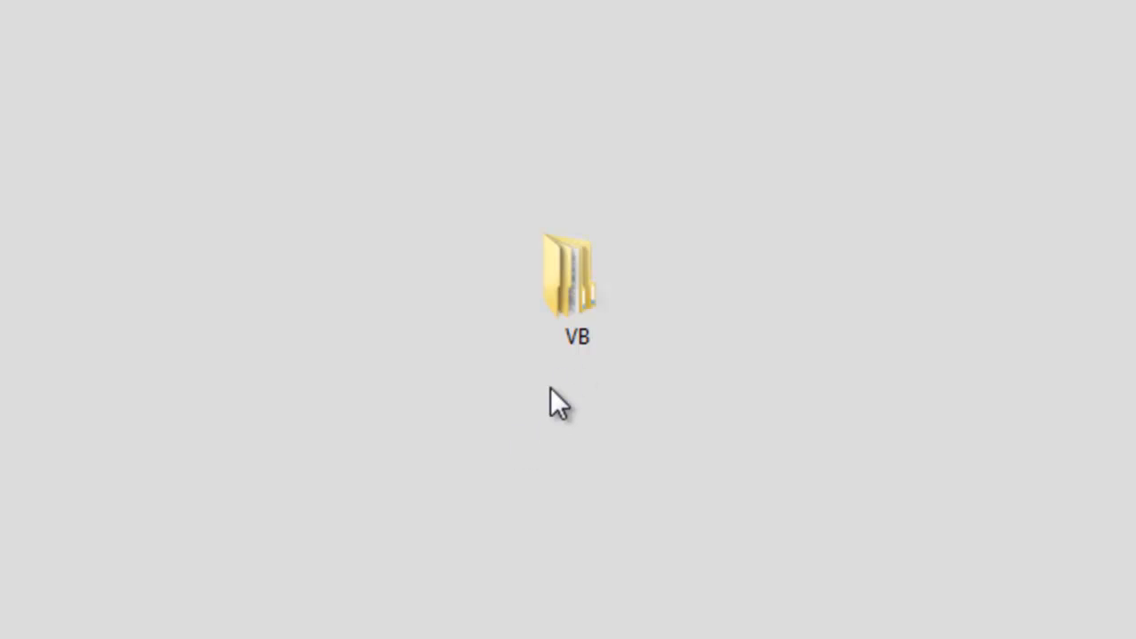
Enter the VB folder on the desktop and pick the Tutorial1 project folder
double_click(577, 275)
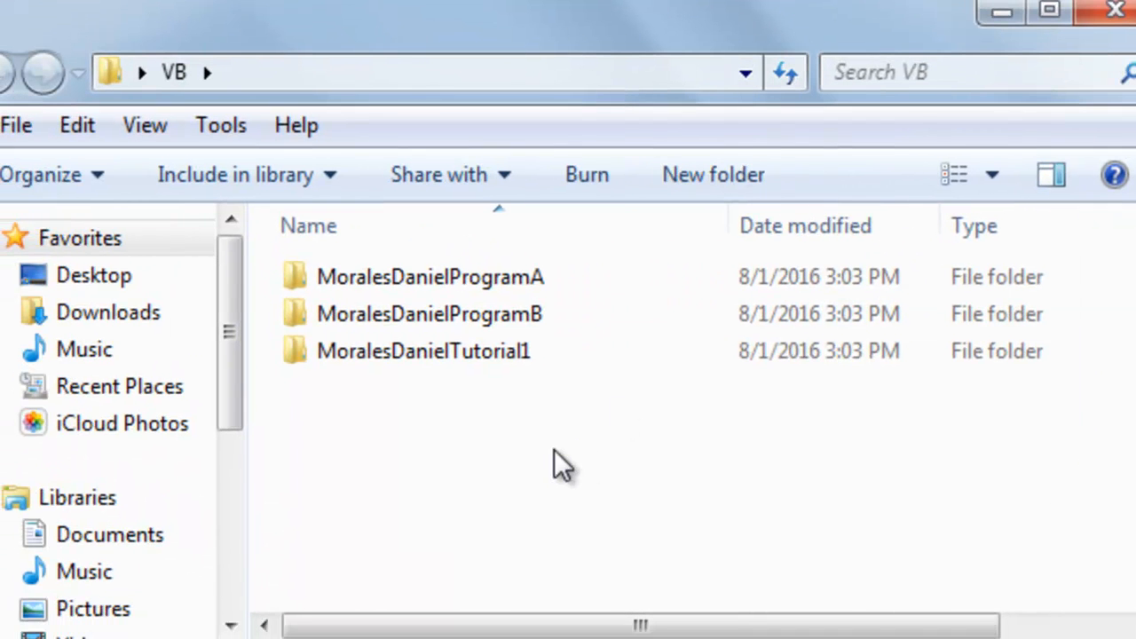
mouse_move(470, 458)
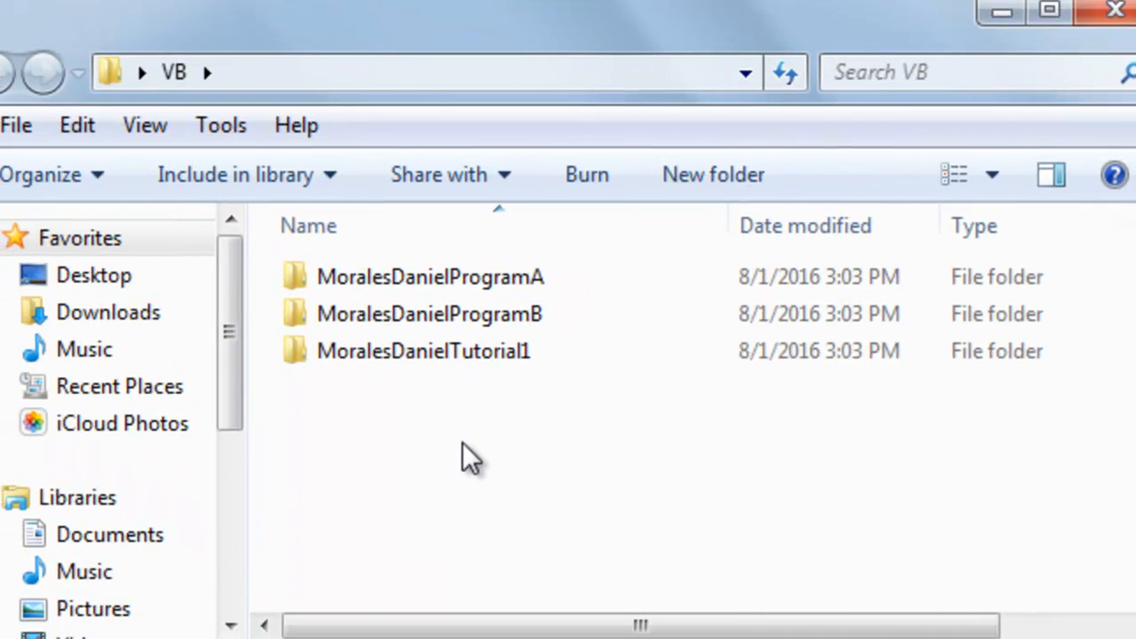
mouse_move(435, 426)
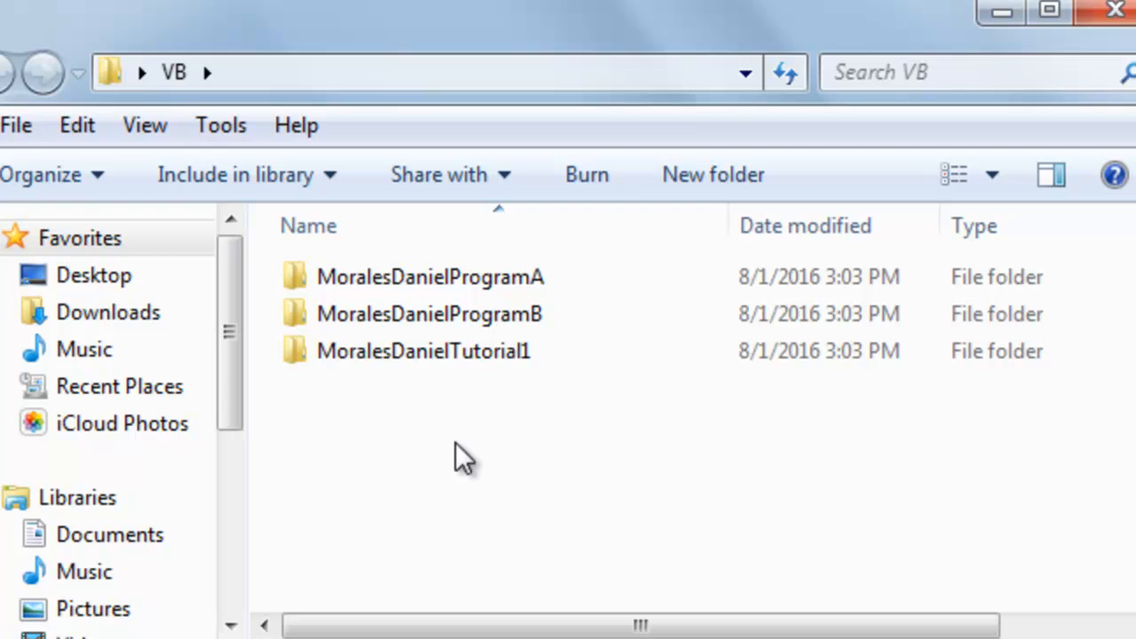
mouse_move(471, 411)
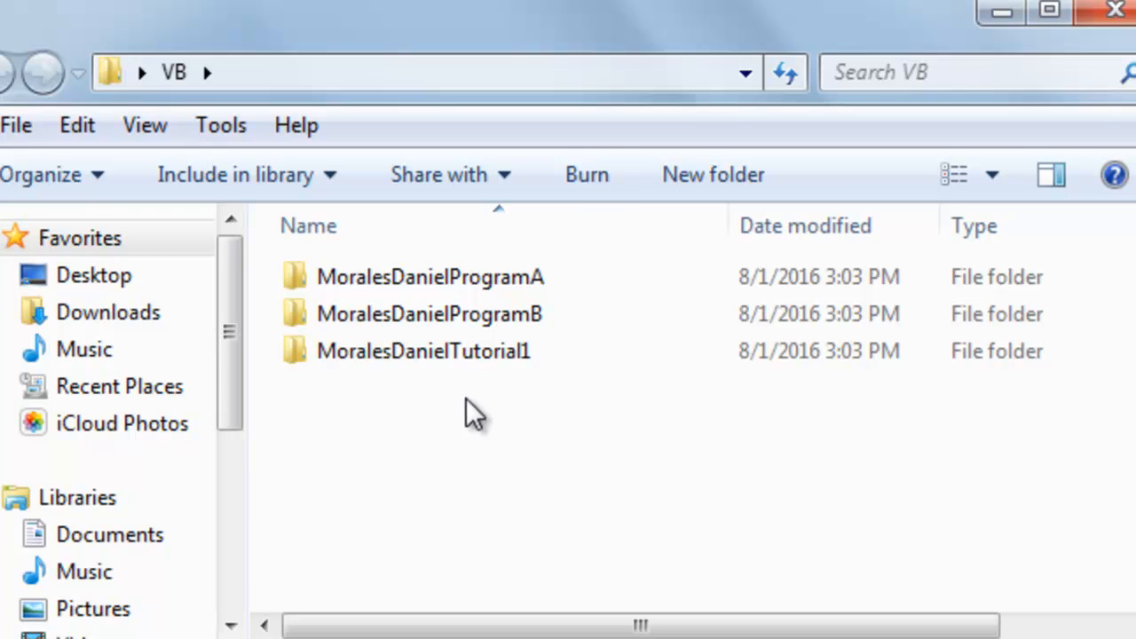
mouse_move(412, 387)
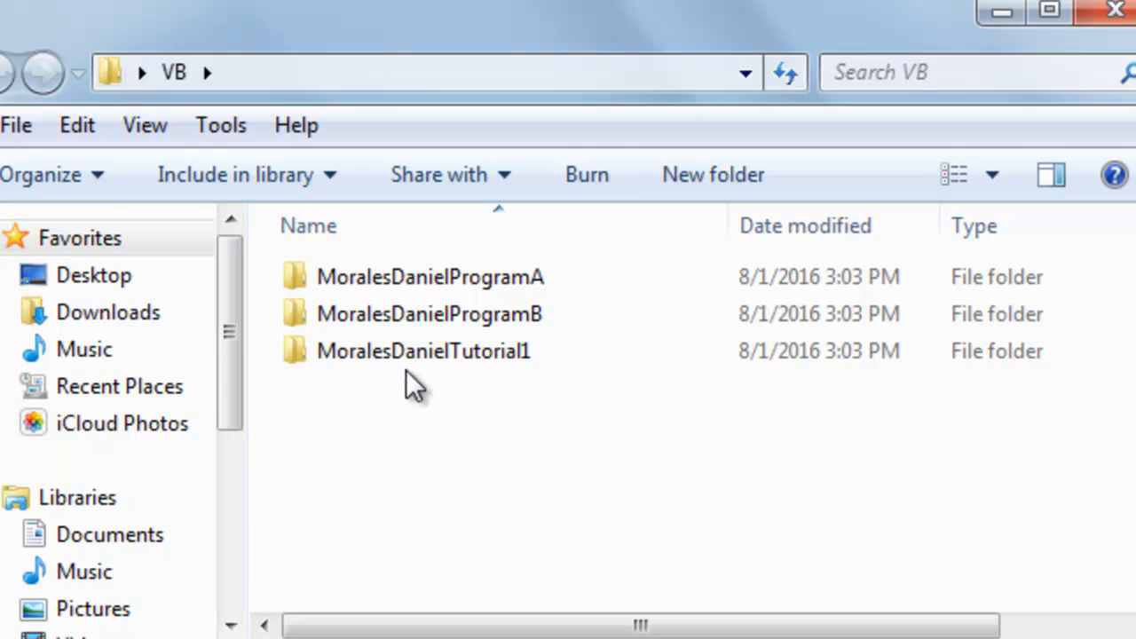
double_click(422, 352)
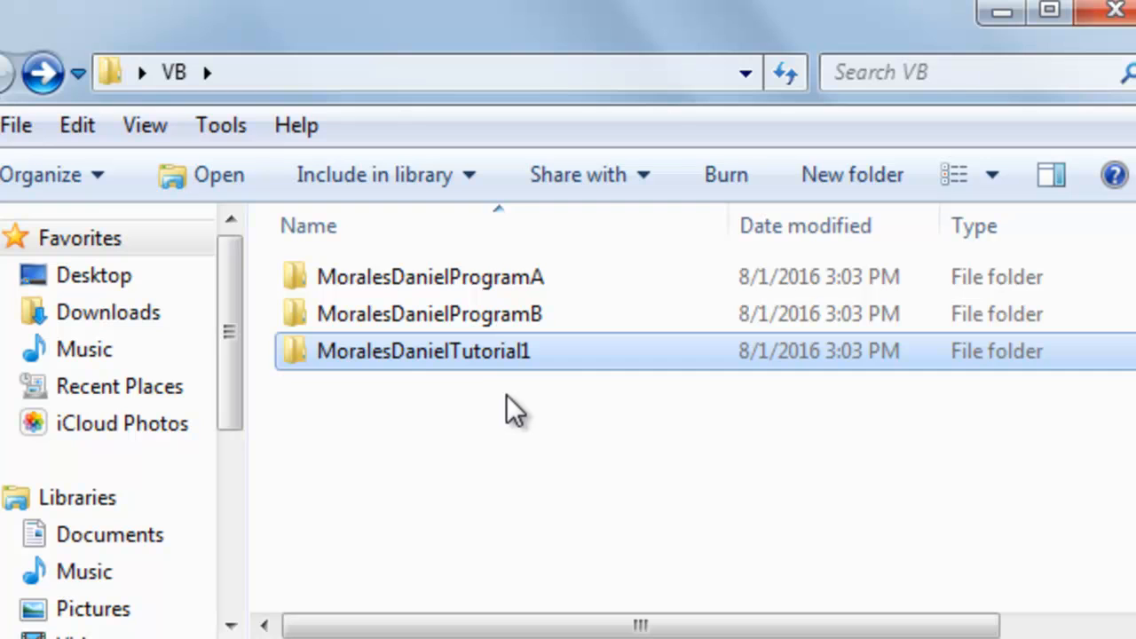
mouse_move(369, 431)
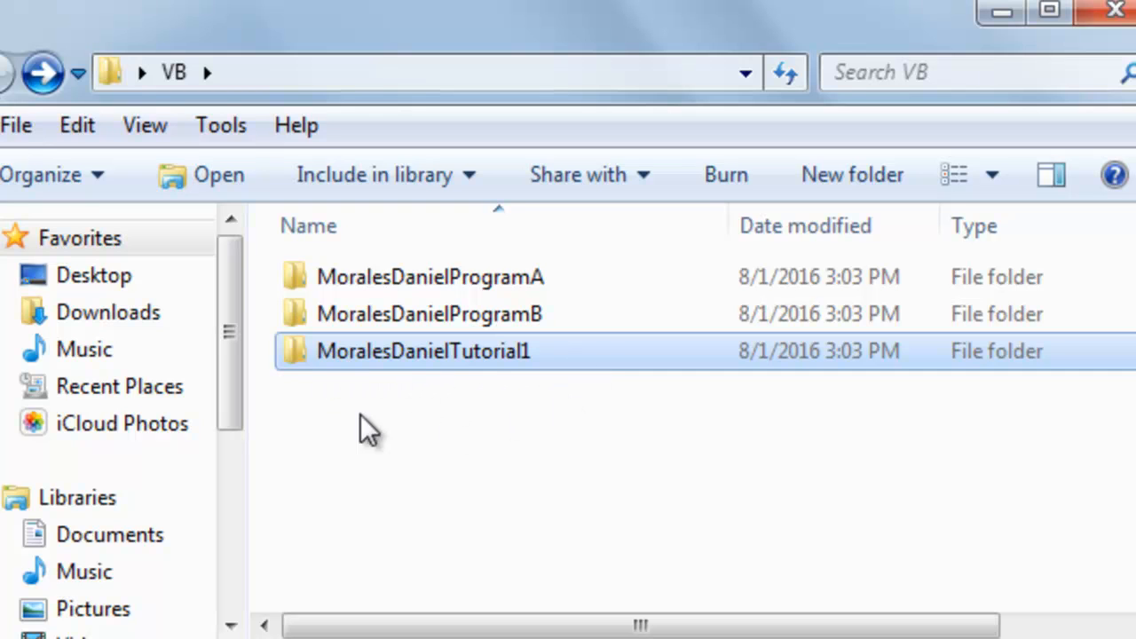
mouse_move(482, 376)
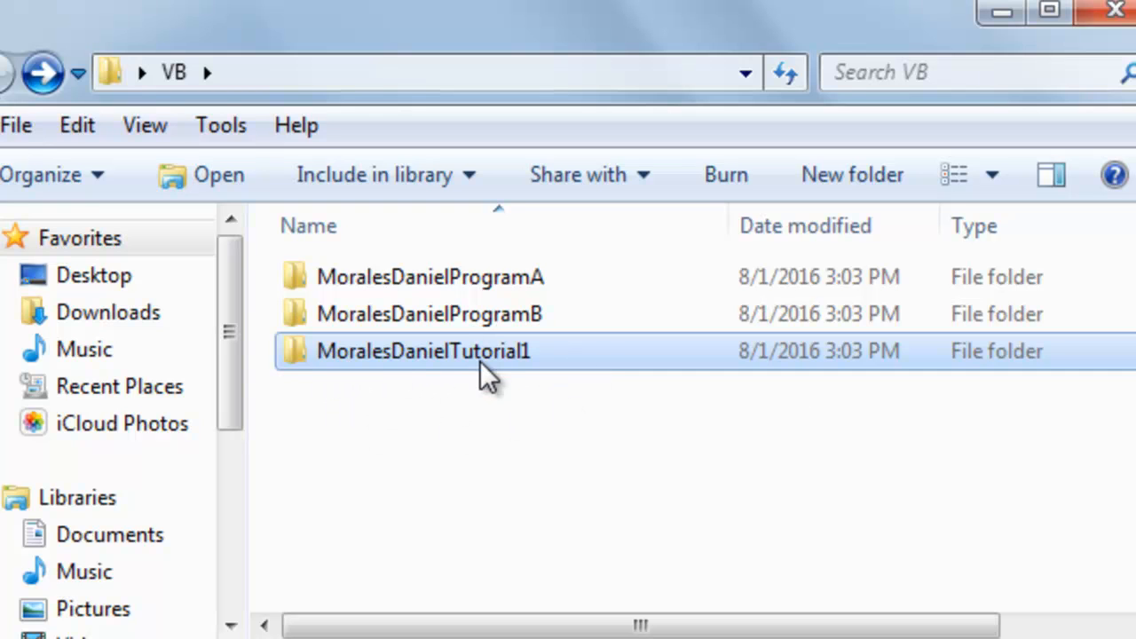
Send the Tutorial1 folder to a Compressed (zipped) folder, keeping the default zip name
right_click(423, 351)
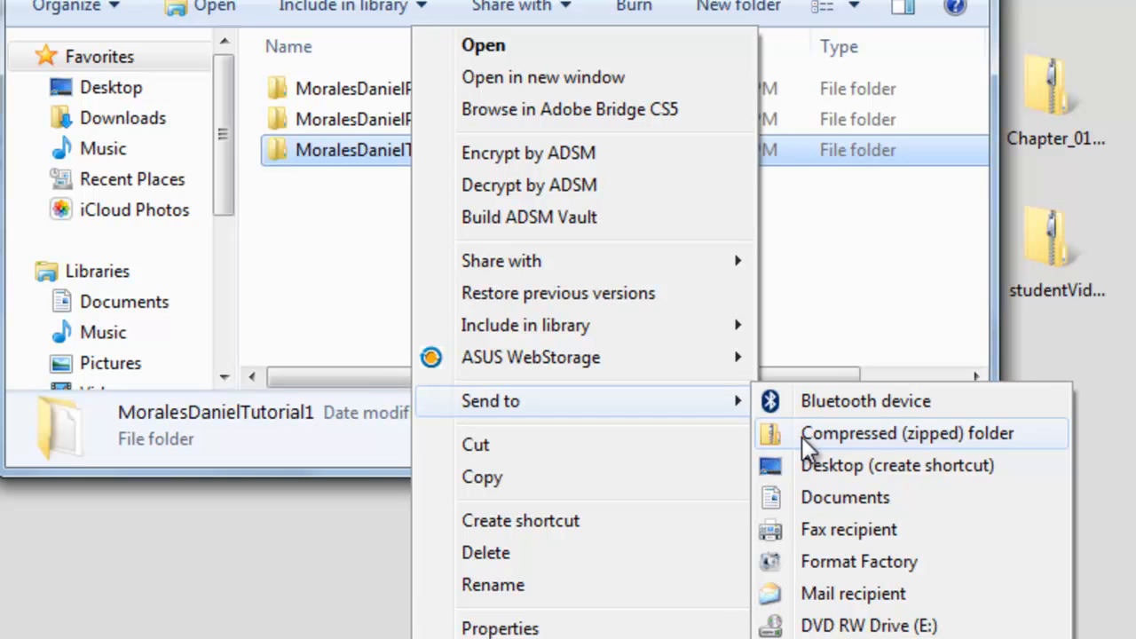
left_click(905, 433)
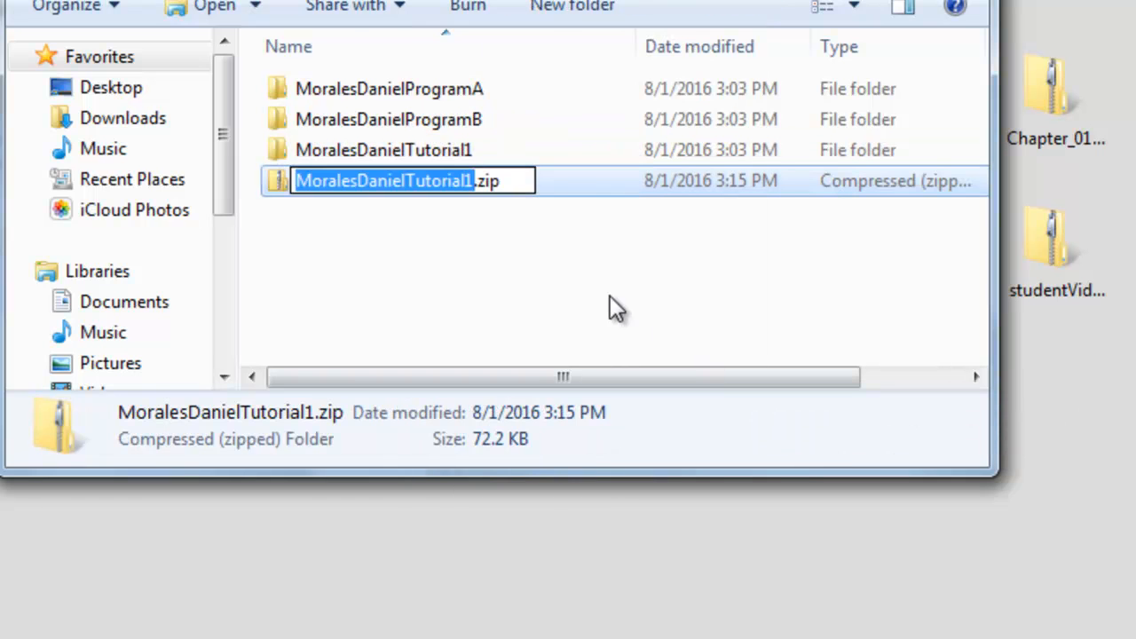
mouse_move(419, 249)
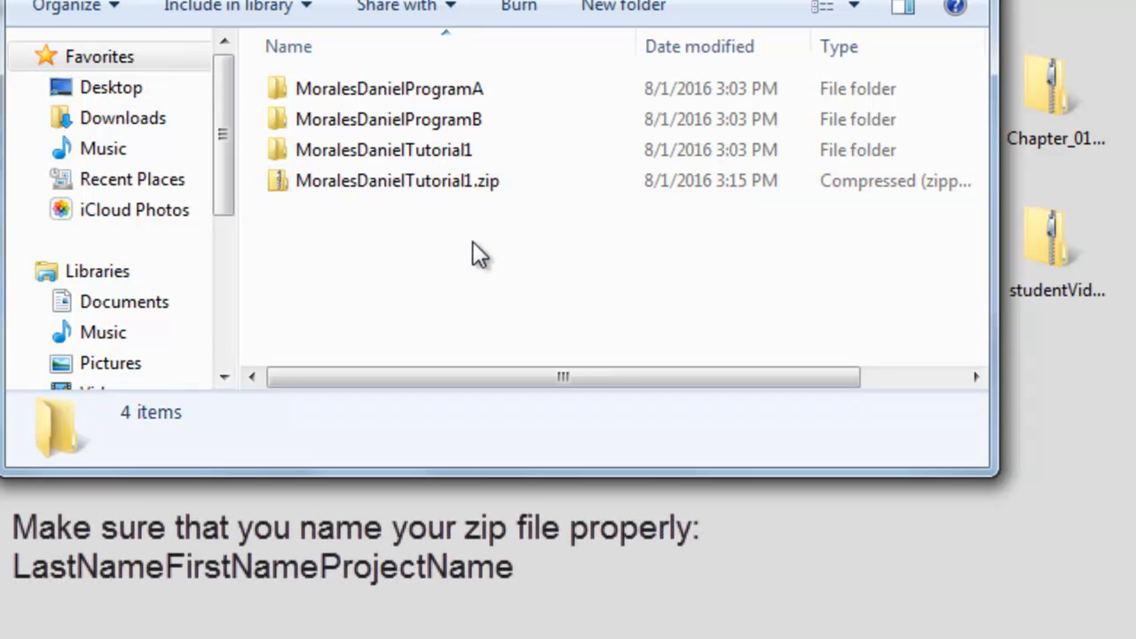
left_click(398, 181)
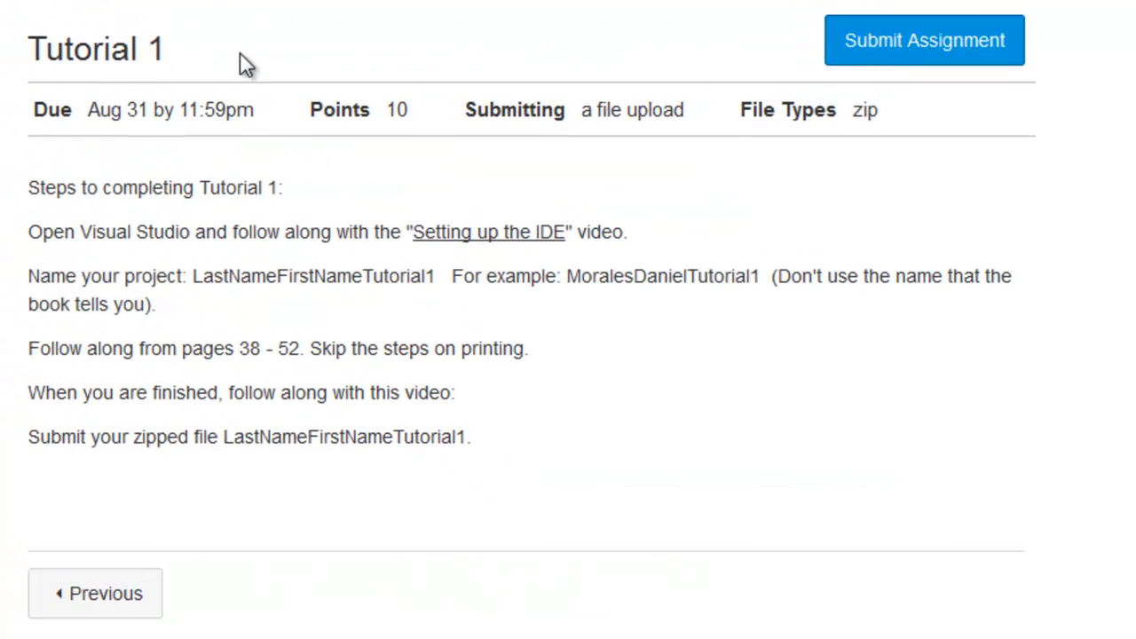
mouse_move(566, 160)
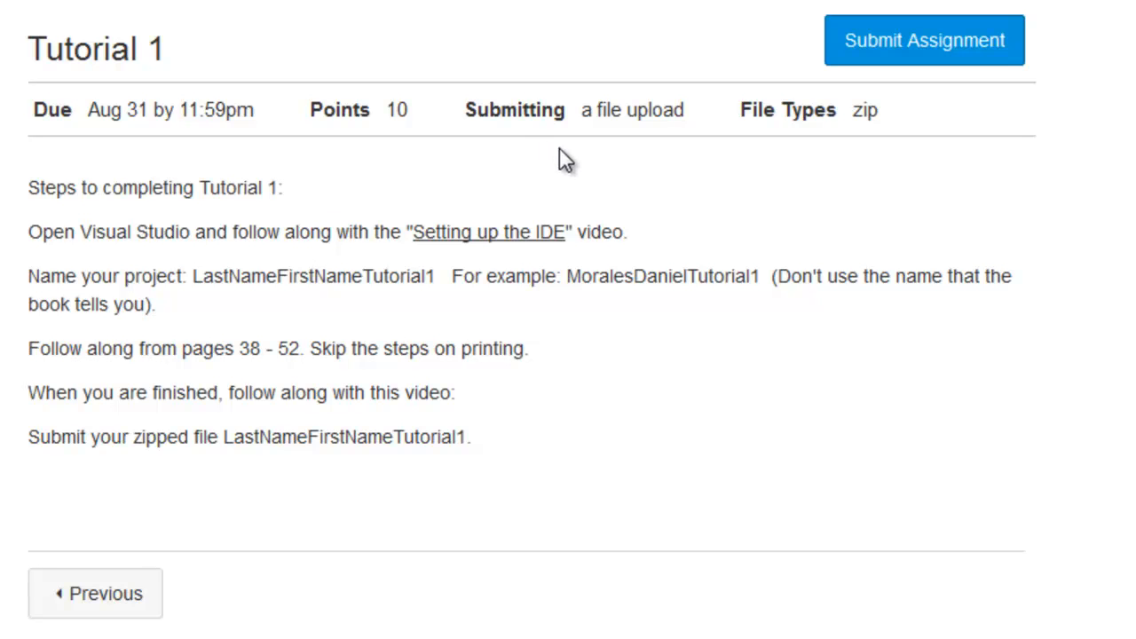
mouse_move(884, 53)
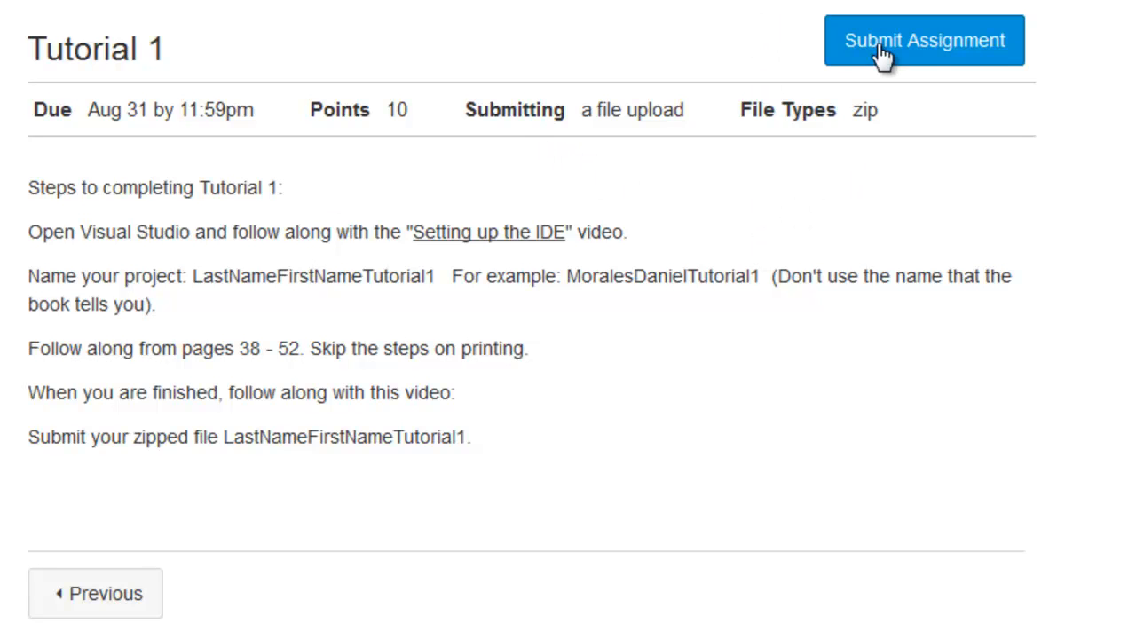
Begin the Tutorial 1 submission so the File Upload form appears
left_click(923, 39)
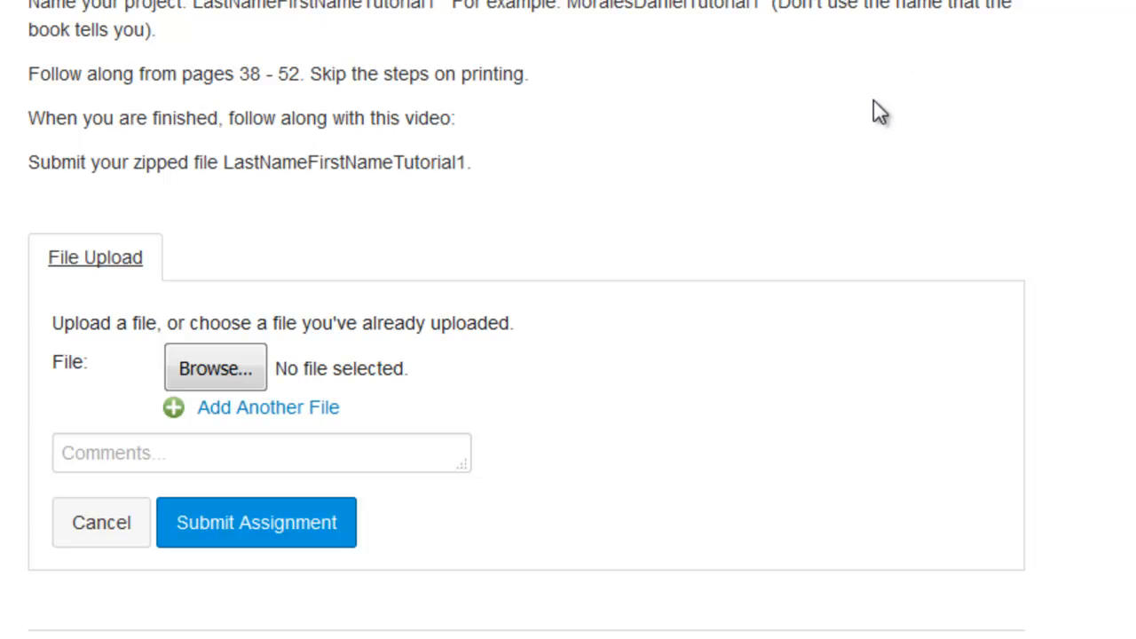
mouse_move(323, 362)
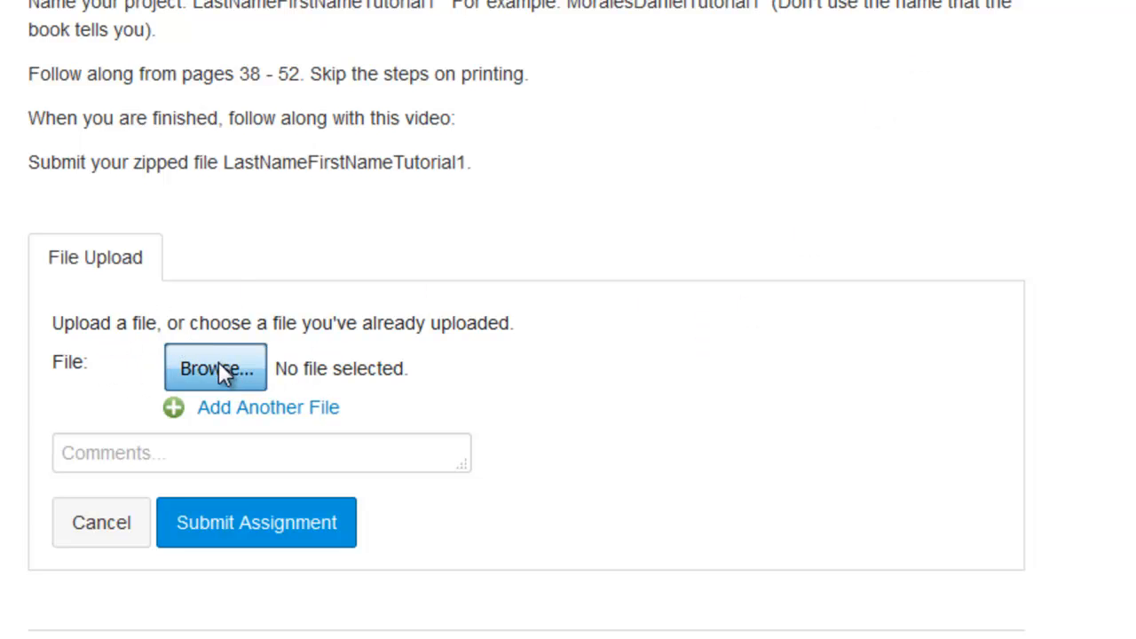
Browse for a file and navigate into the desktop's VB folder to reach the Tutorial1 zip
left_click(215, 368)
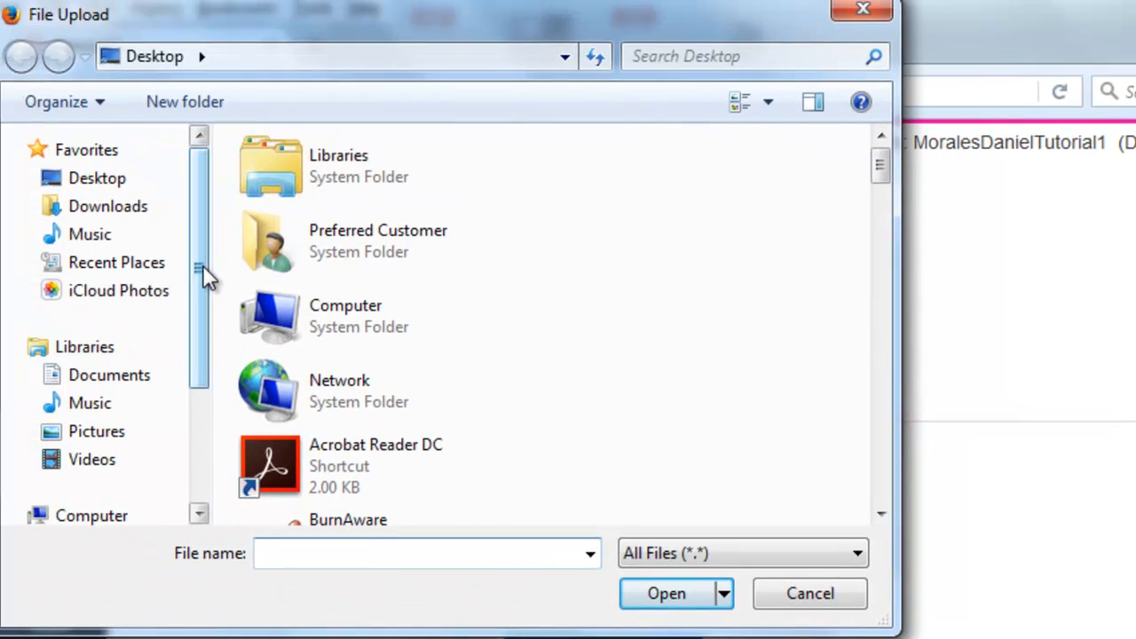
scroll("down", 3)
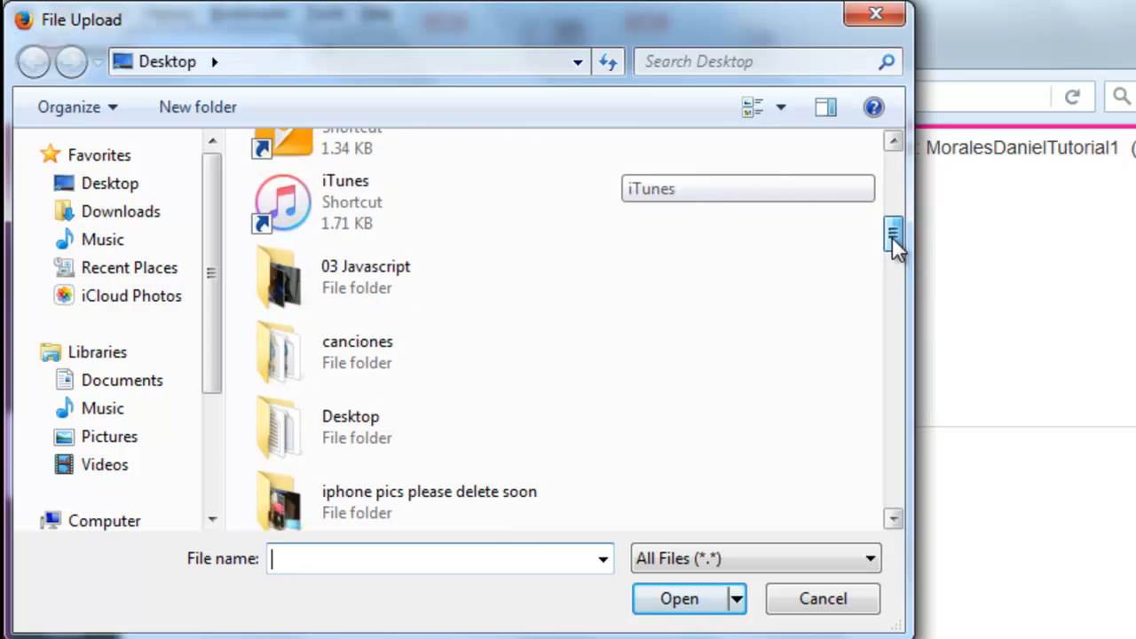
scroll("down", 3)
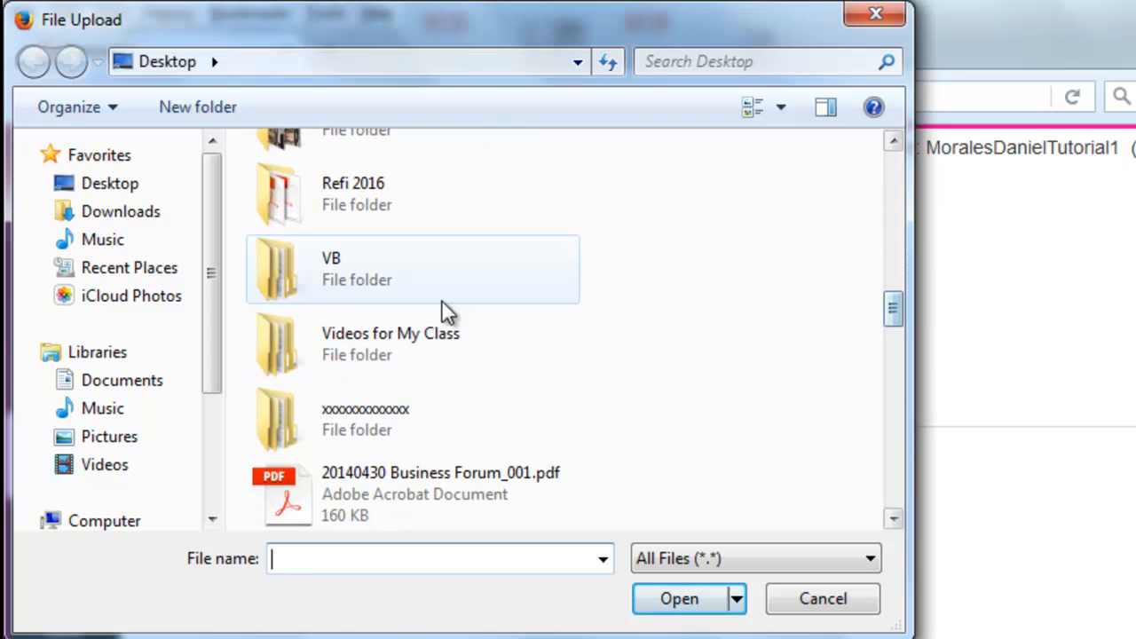
double_click(355, 267)
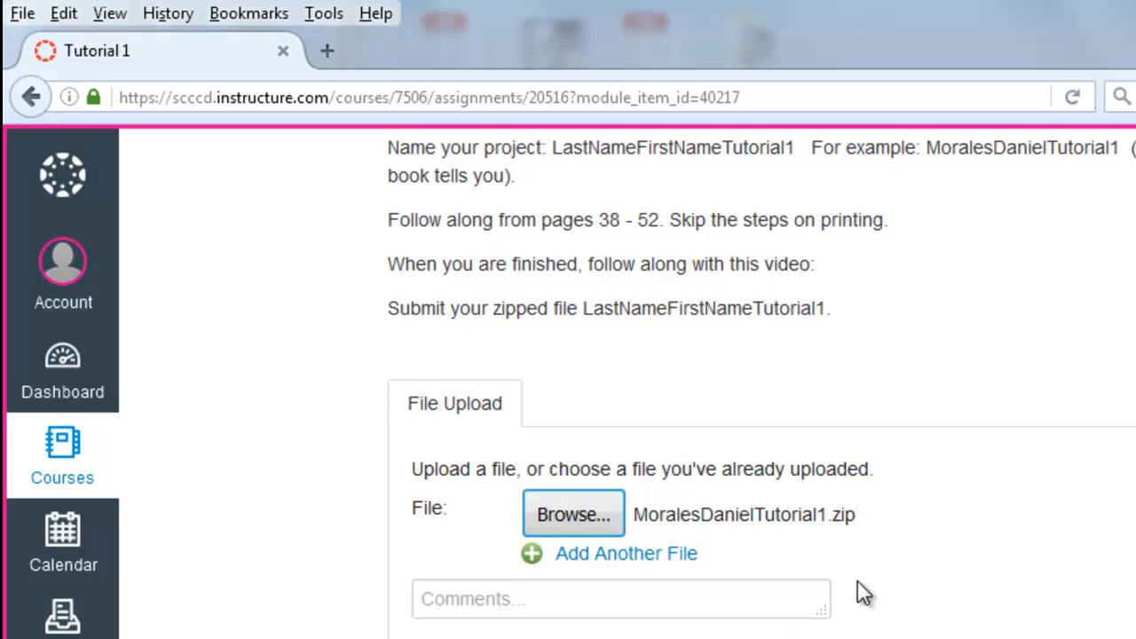
scroll("down", 3)
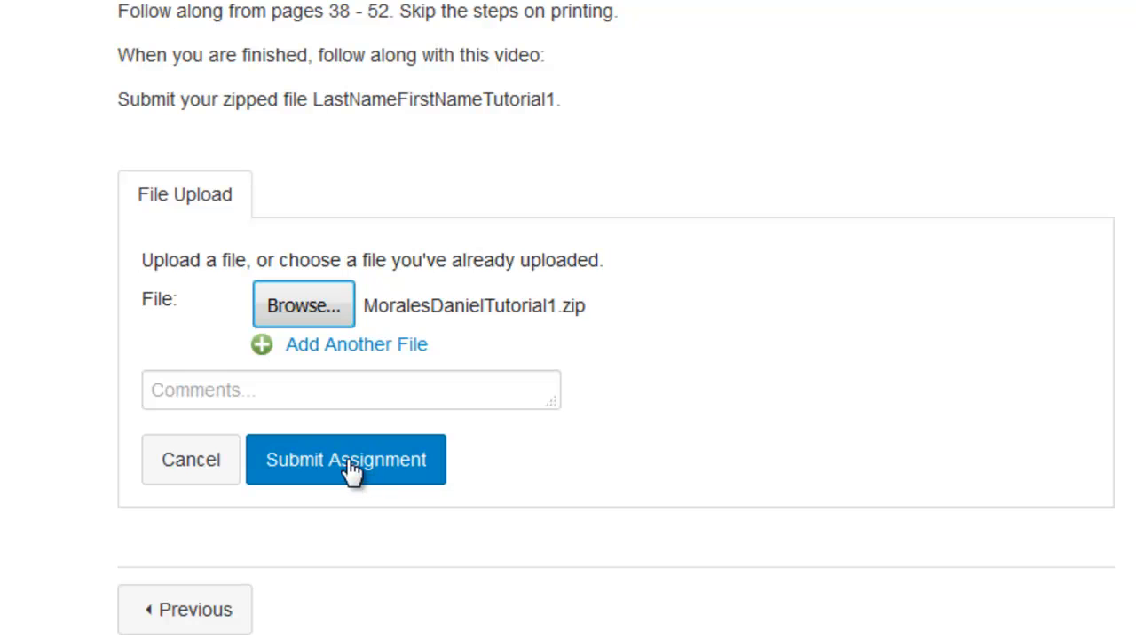
mouse_move(522, 327)
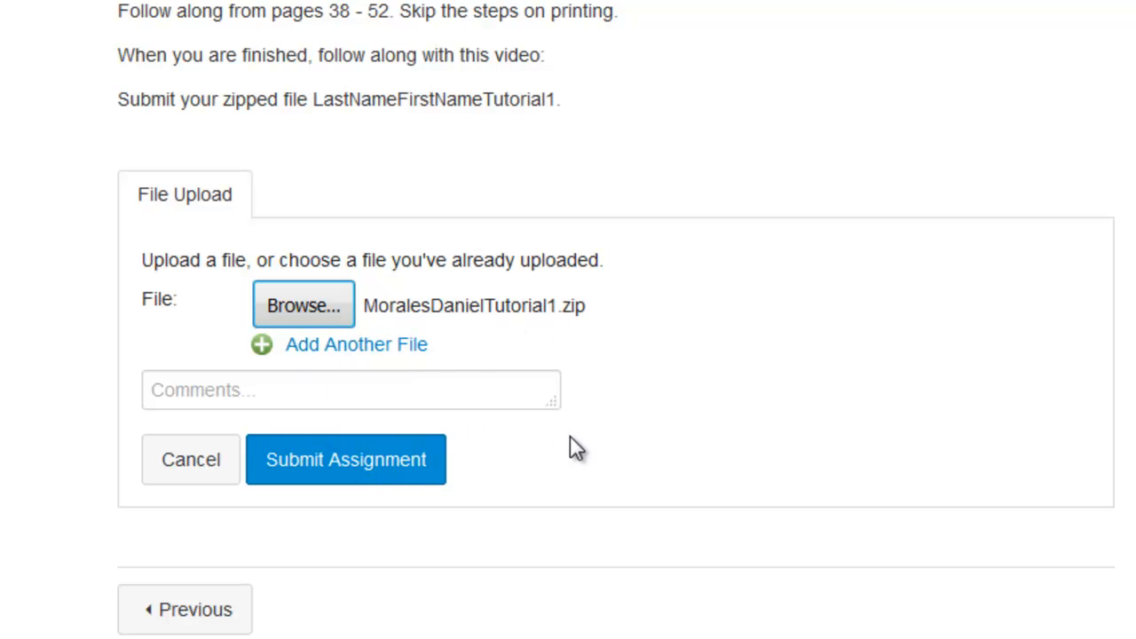
mouse_move(631, 447)
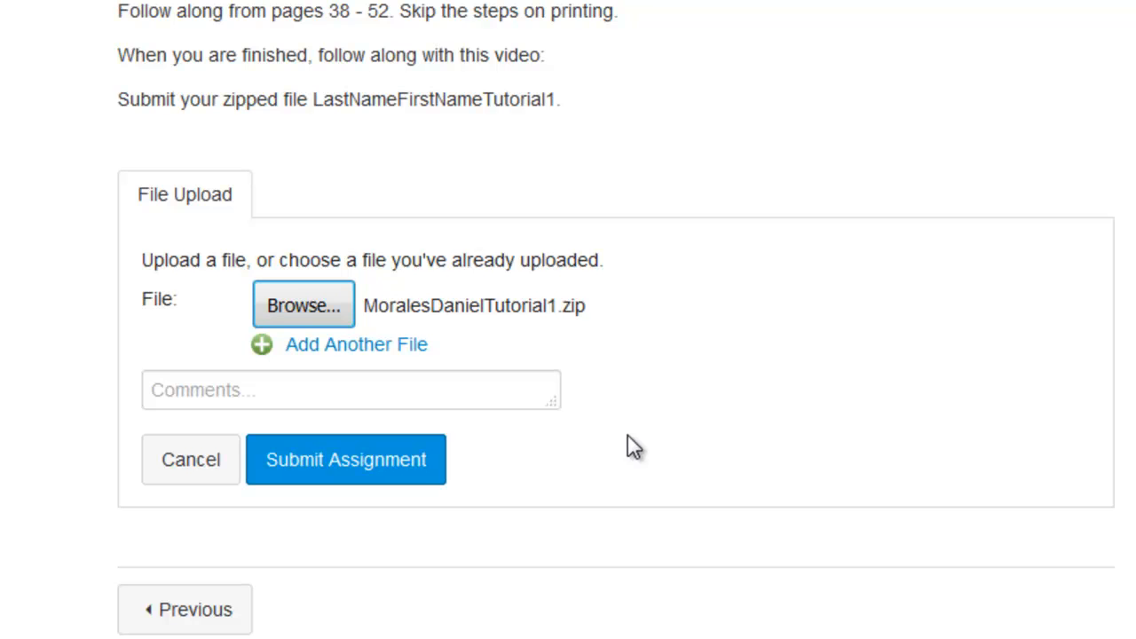